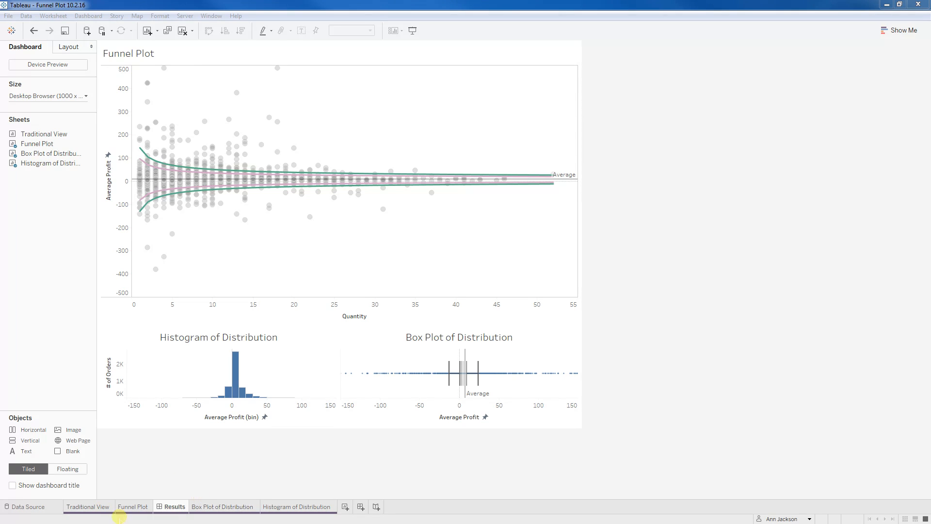
# Switch to the Traditional View sheet showing average, 1.96 and 3 SD bands
pyautogui.click(87, 506)
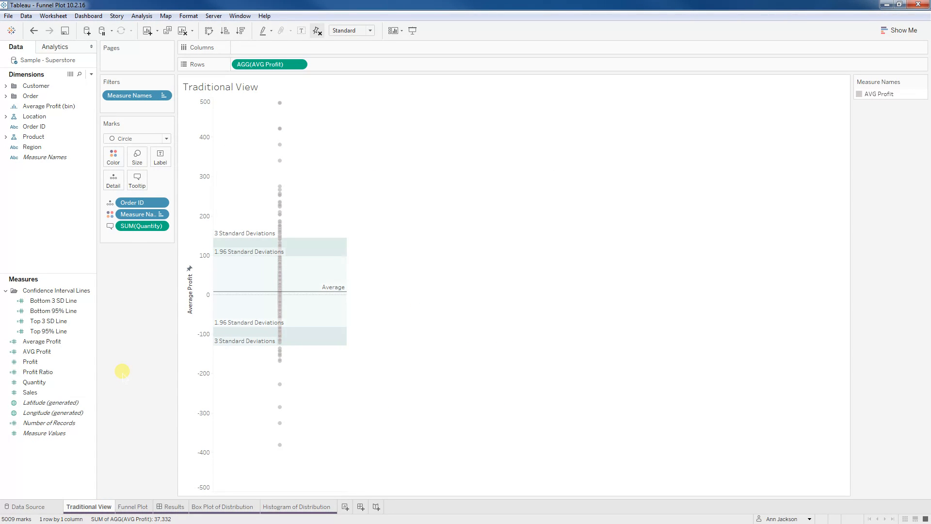
pyautogui.moveTo(115, 372)
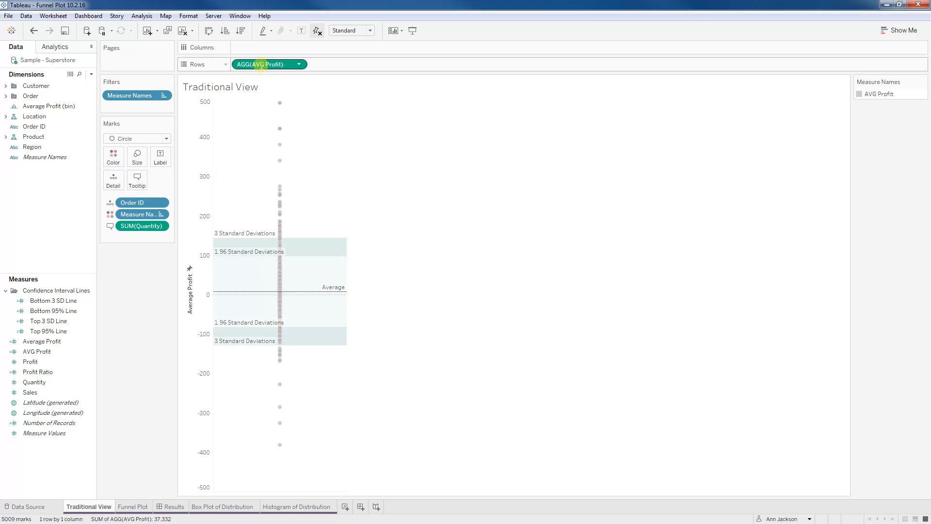
# Open the AVG Profit calculated field's formula via its Edit option
pyautogui.rightClick(36, 350)
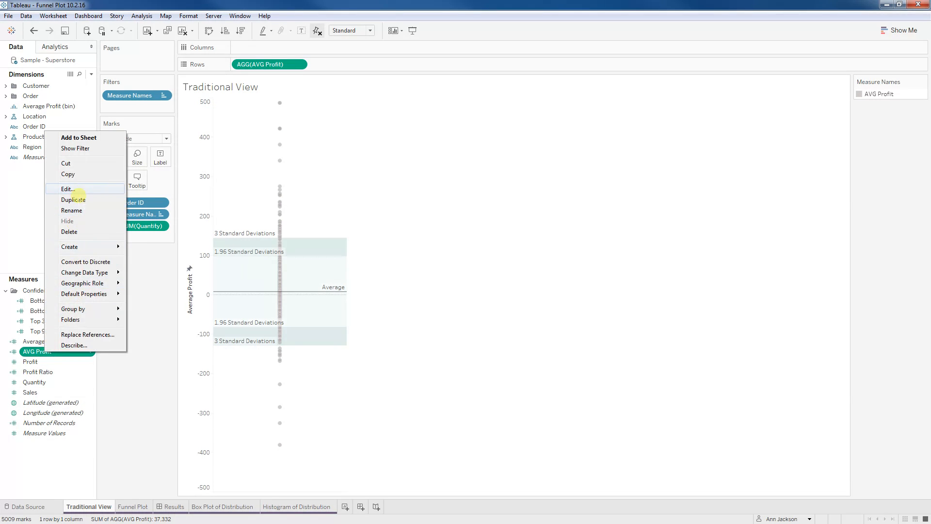
pyautogui.click(66, 189)
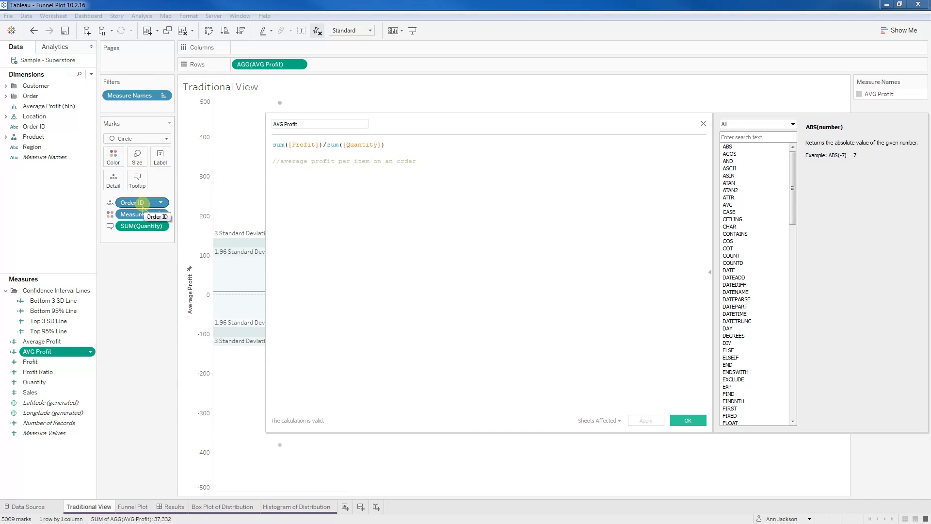
# Close the AVG Profit calculation editor to return to the Traditional View chart
pyautogui.click(687, 419)
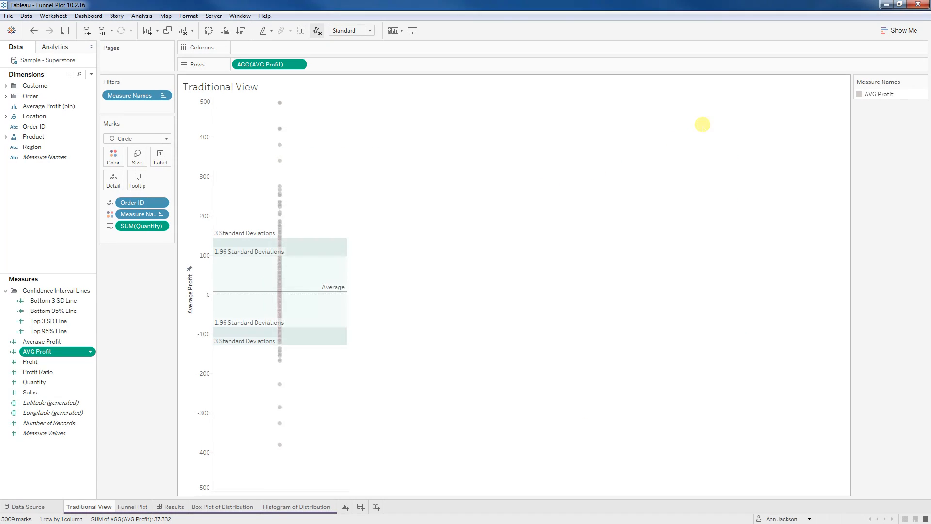
pyautogui.moveTo(438, 317)
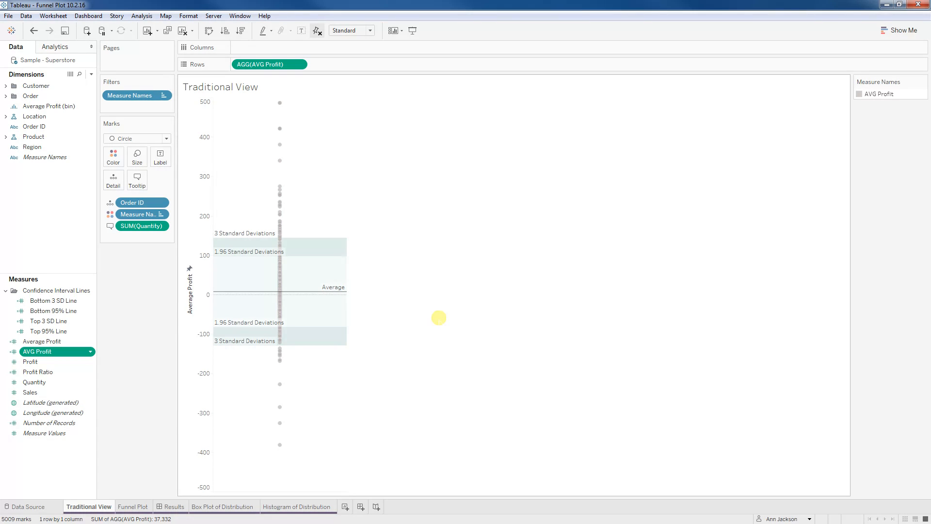
pyautogui.moveTo(279, 102)
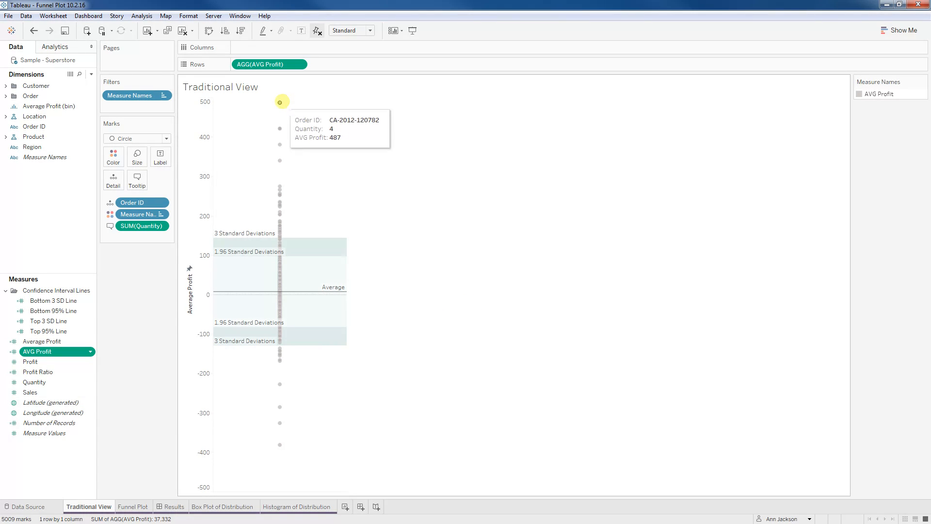
pyautogui.moveTo(454, 277)
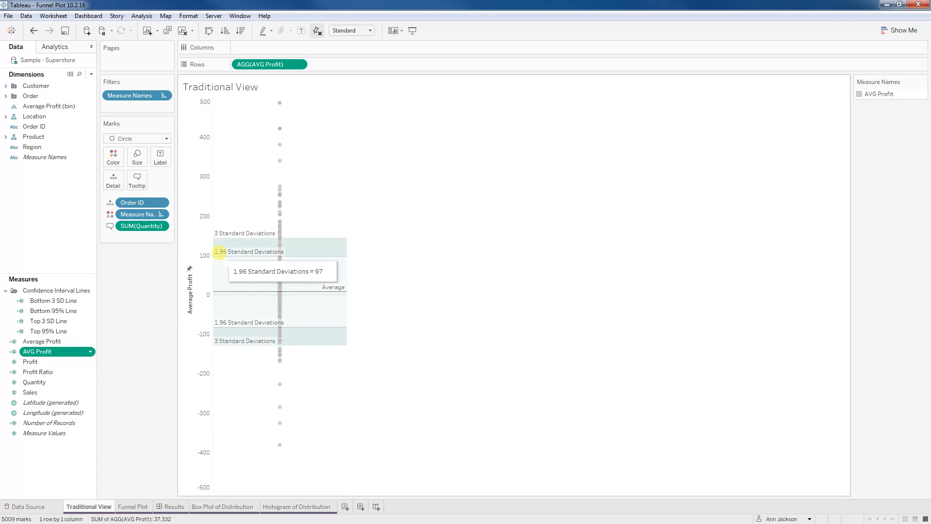
pyautogui.moveTo(428, 277)
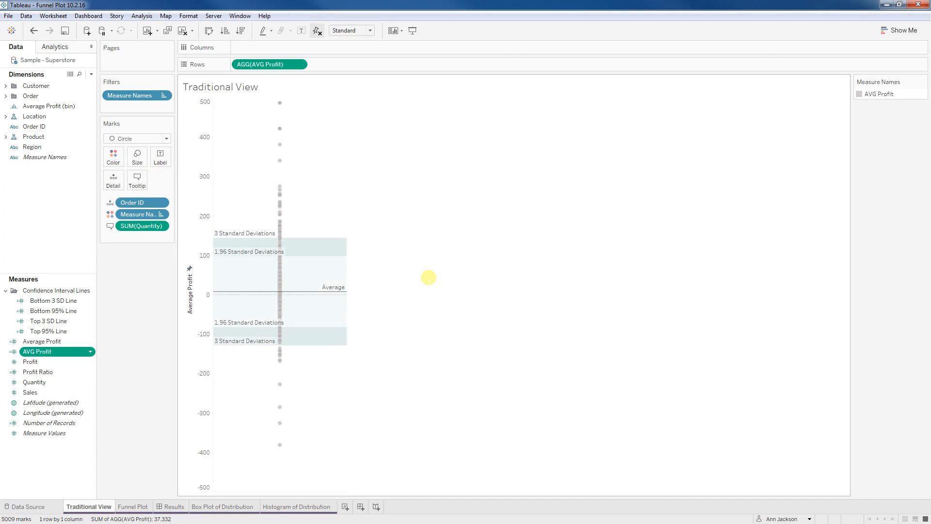
pyautogui.moveTo(442, 257)
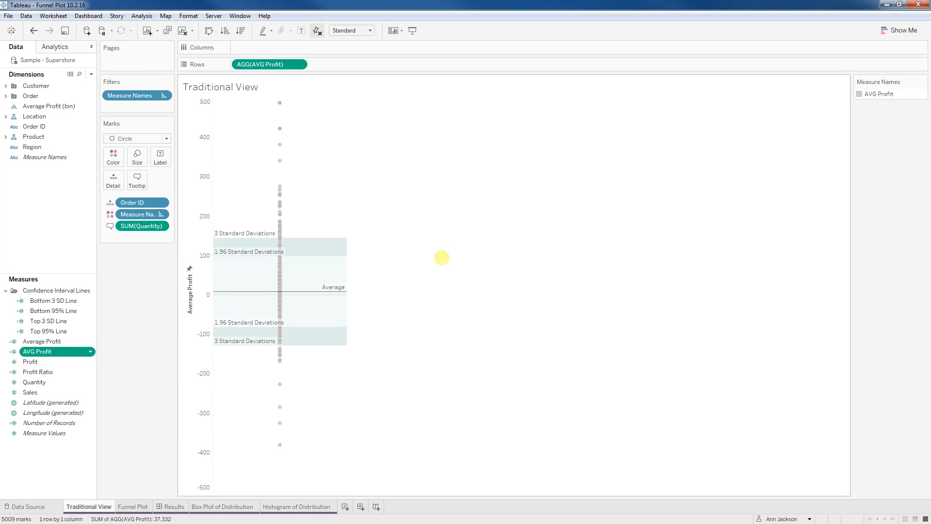
pyautogui.moveTo(380, 192)
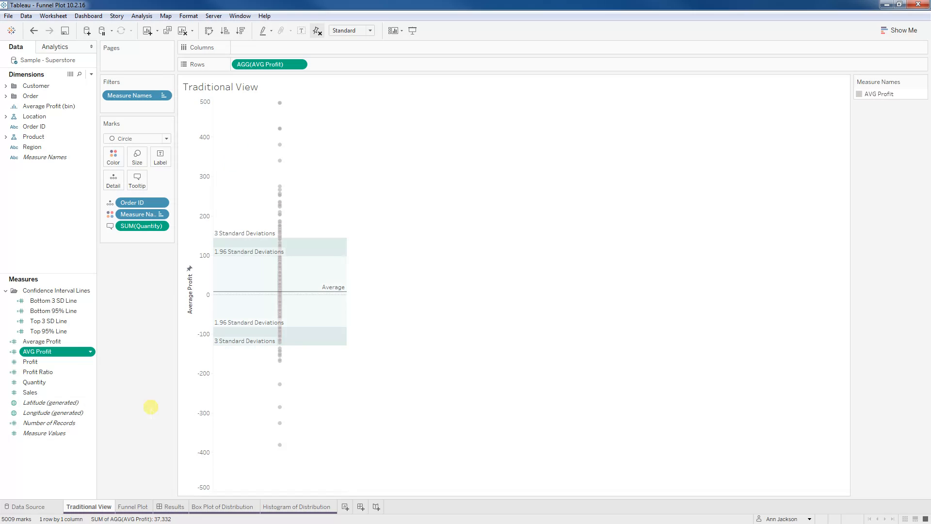
# Switch to the Funnel Plot sheet and select the Bottom 3 SD Line field
pyautogui.click(133, 506)
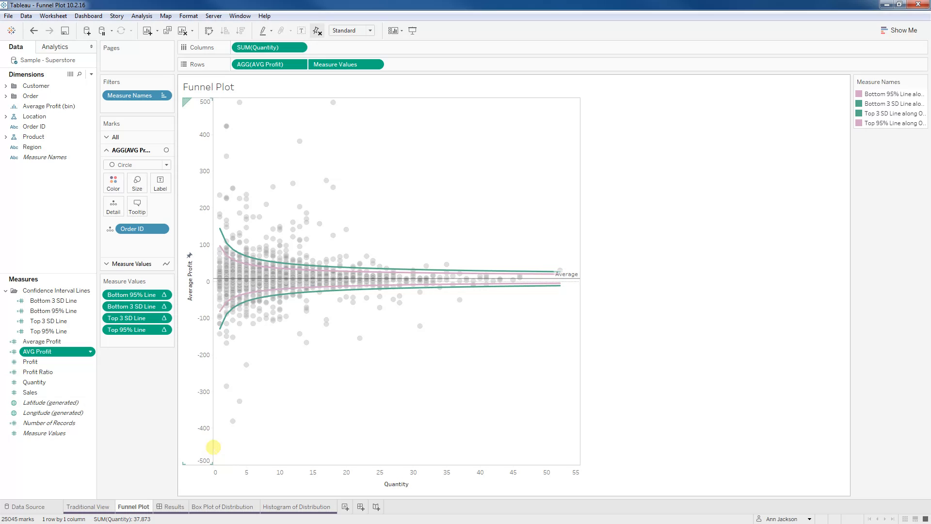
pyautogui.moveTo(198, 267)
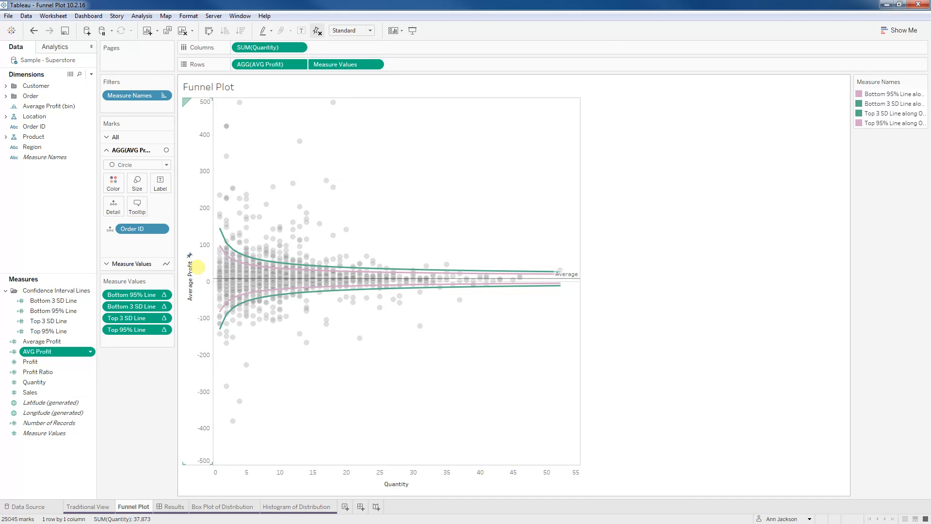
pyautogui.moveTo(226, 127)
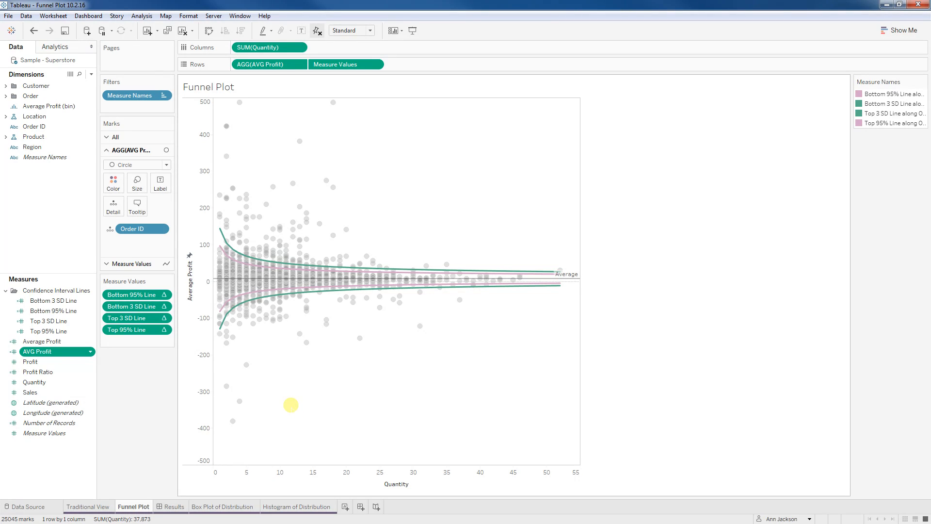
pyautogui.moveTo(212, 262)
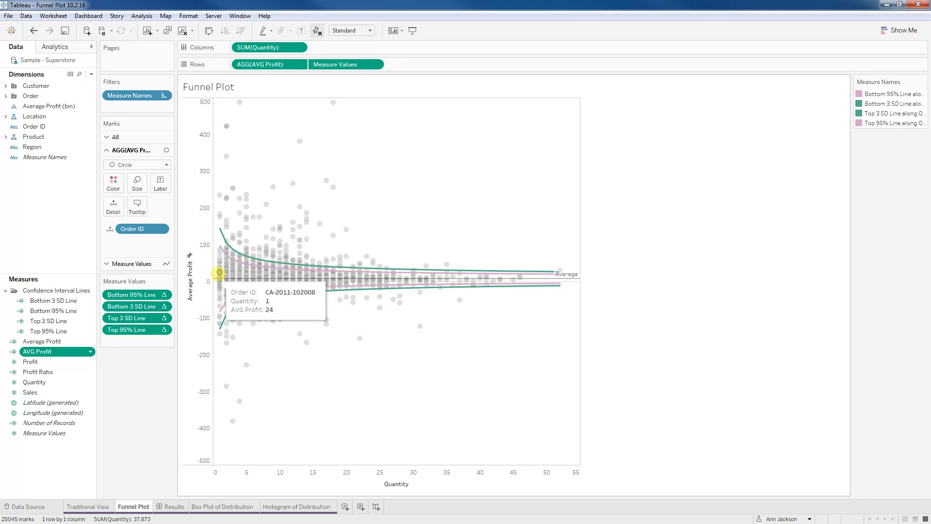
pyautogui.moveTo(219, 272)
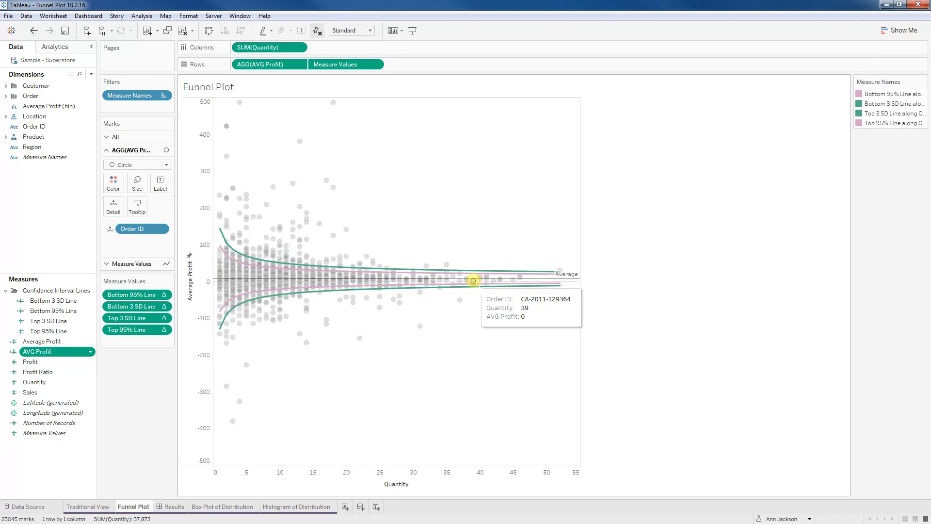
pyautogui.moveTo(479, 280)
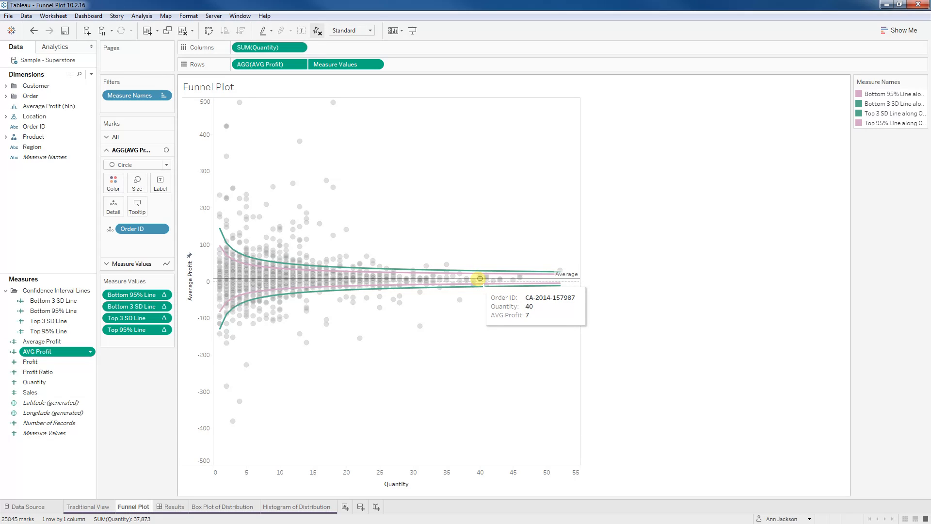
pyautogui.moveTo(445, 334)
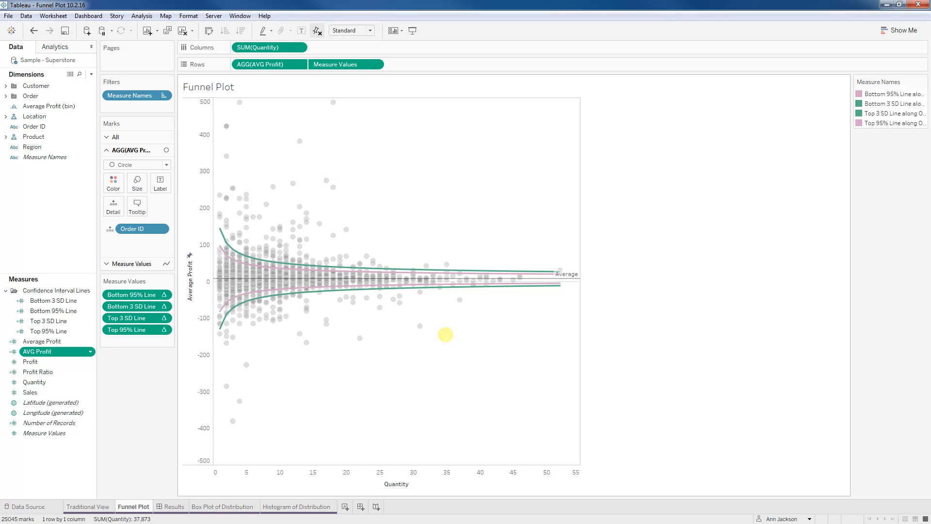
pyautogui.moveTo(92, 329)
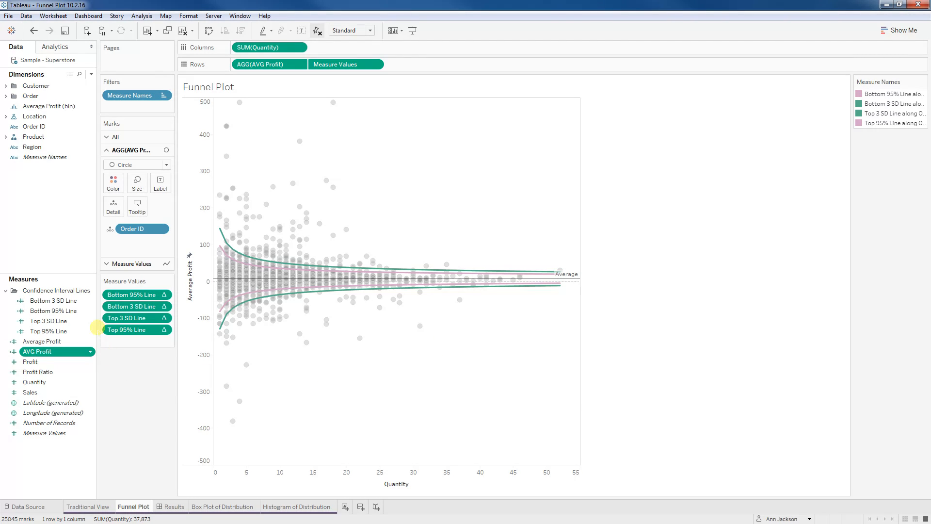
pyautogui.click(54, 300)
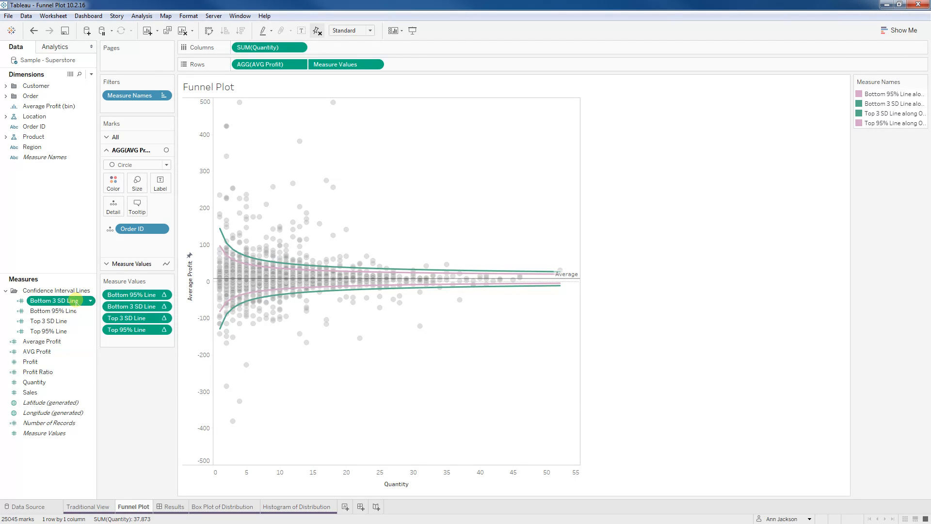
# Edit Bottom 3 SD Line to use a multiplier of 3 and apply it
pyautogui.rightClick(52, 299)
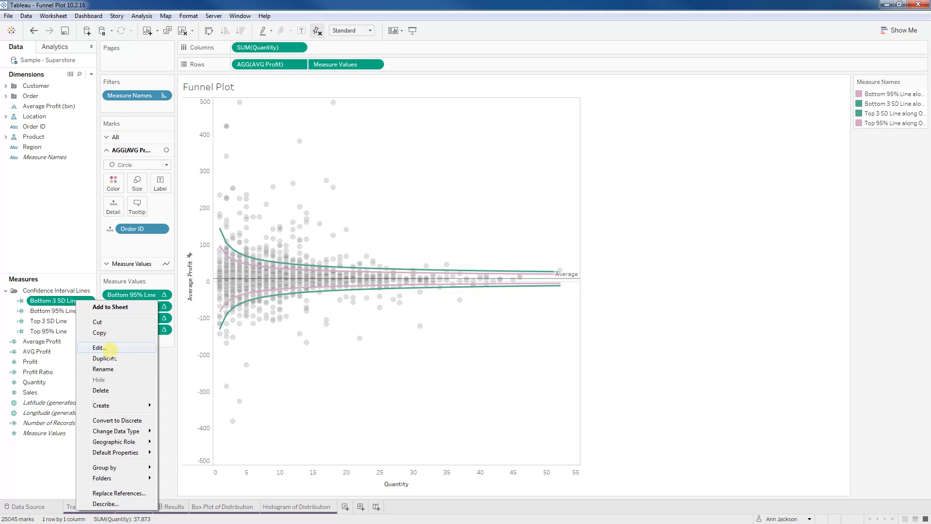
pyautogui.click(99, 347)
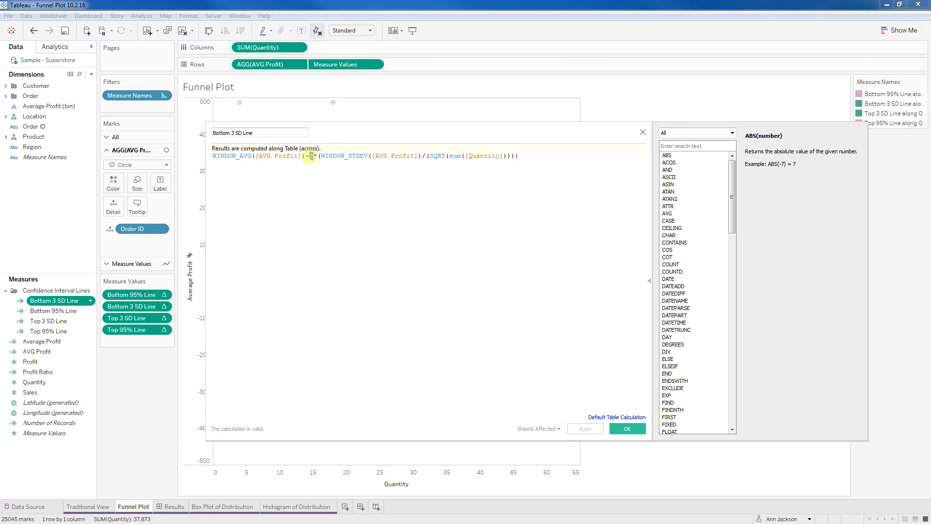
pyautogui.write('3')
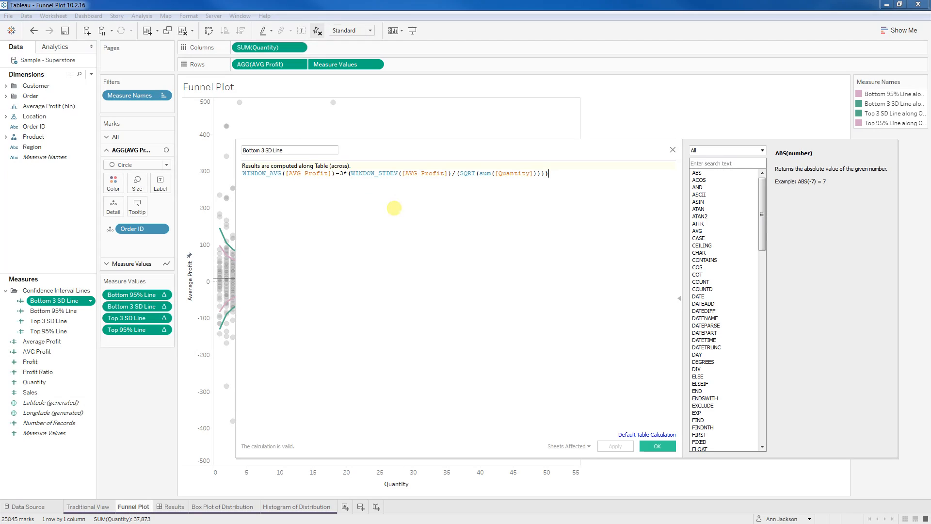
pyautogui.click(657, 446)
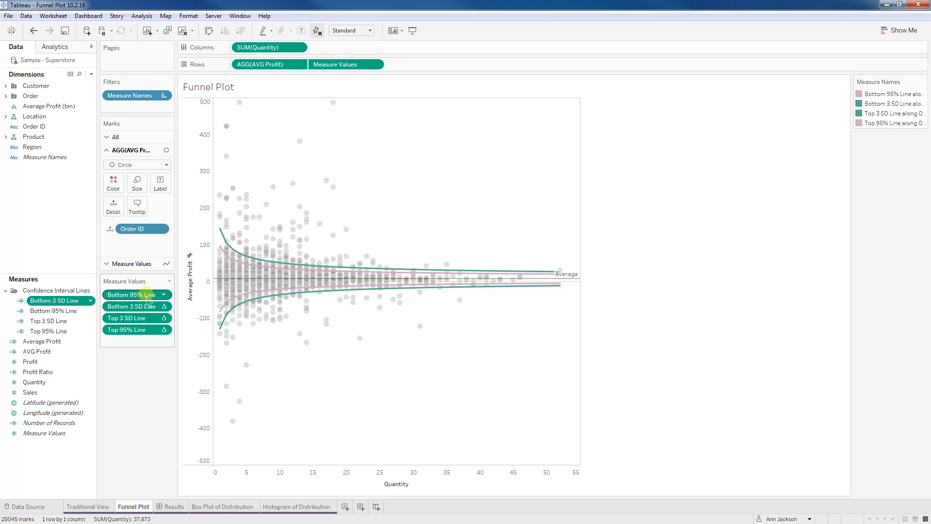
# Set the Bottom 3 SD Line pill to compute using Order ID
pyautogui.rightClick(135, 294)
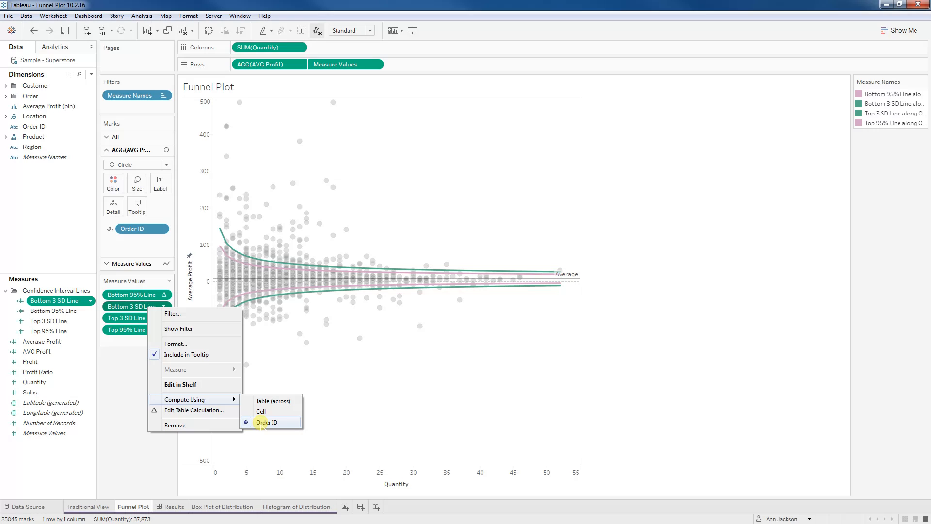
pyautogui.click(268, 421)
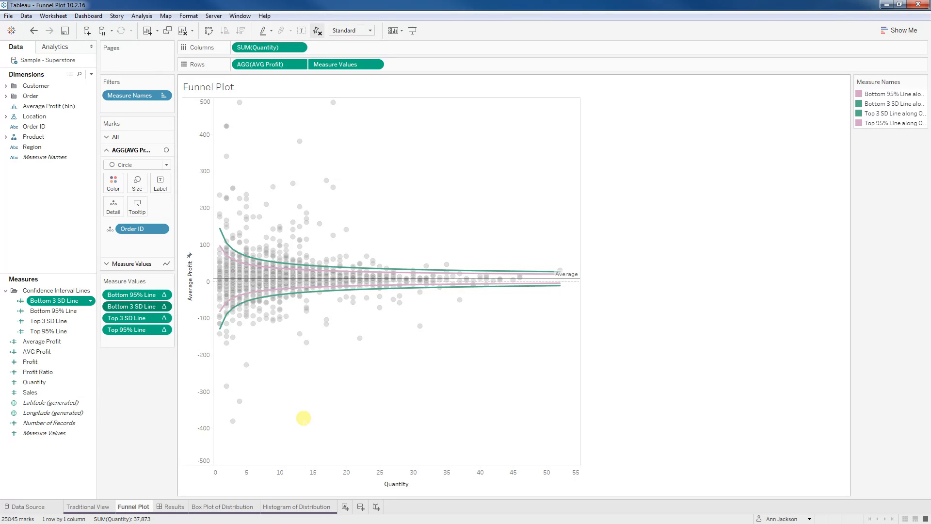
pyautogui.click(51, 310)
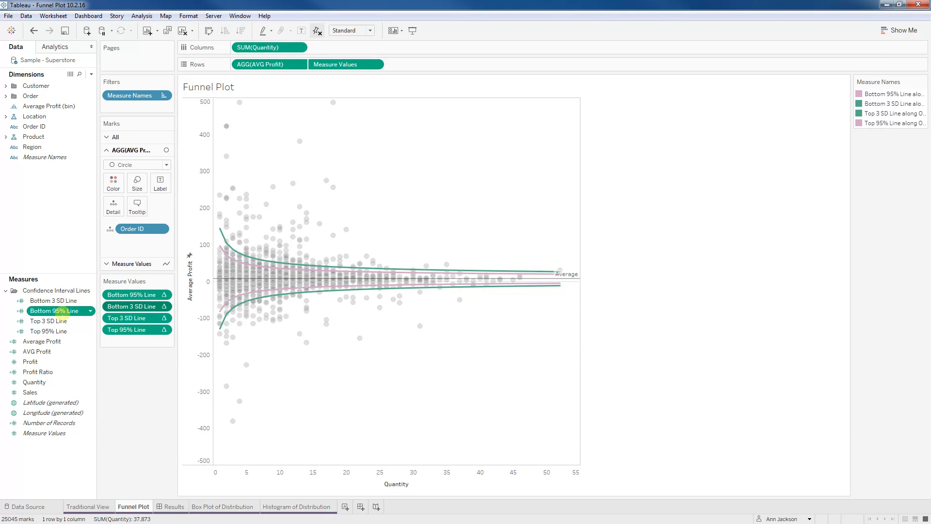
pyautogui.doubleClick(52, 310)
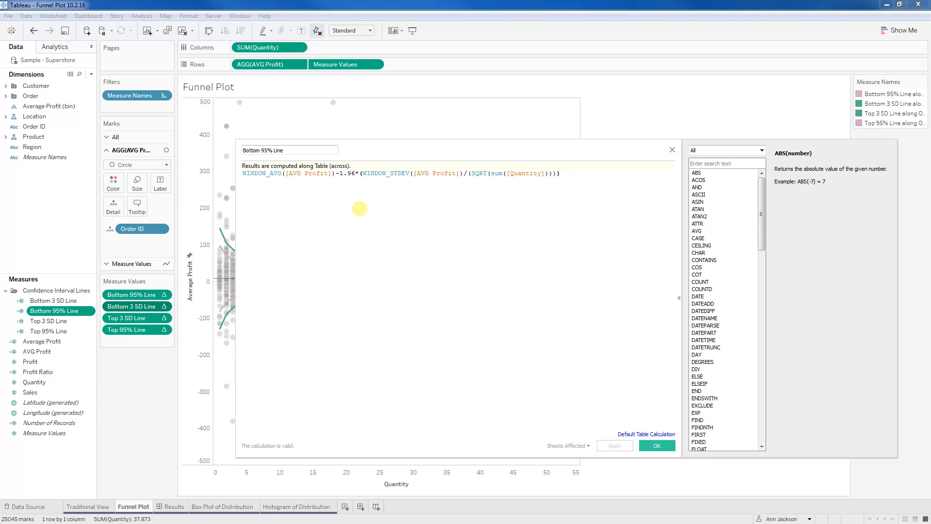
pyautogui.click(555, 172)
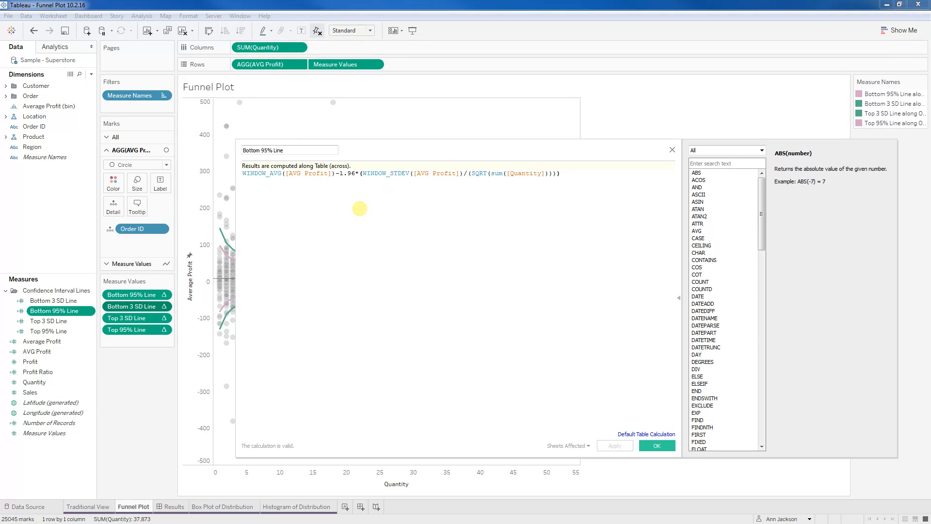
pyautogui.click(656, 445)
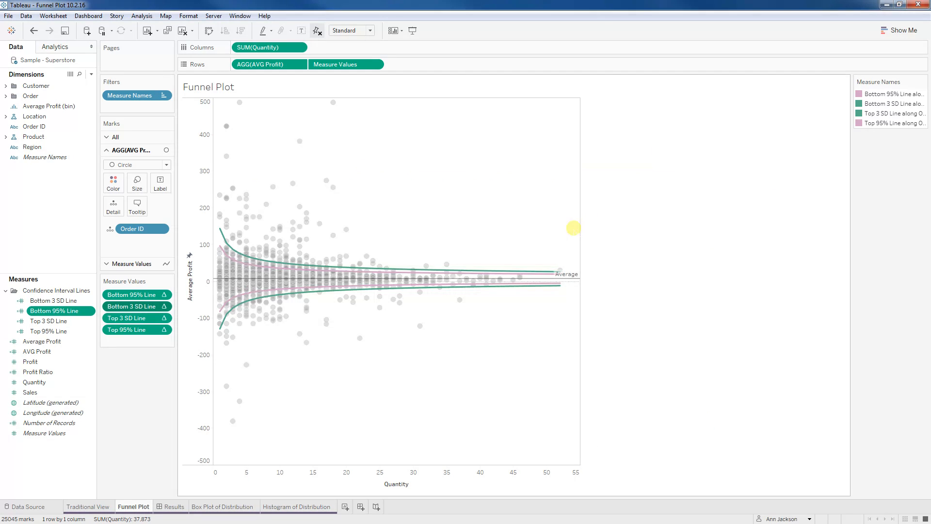
pyautogui.moveTo(267, 367)
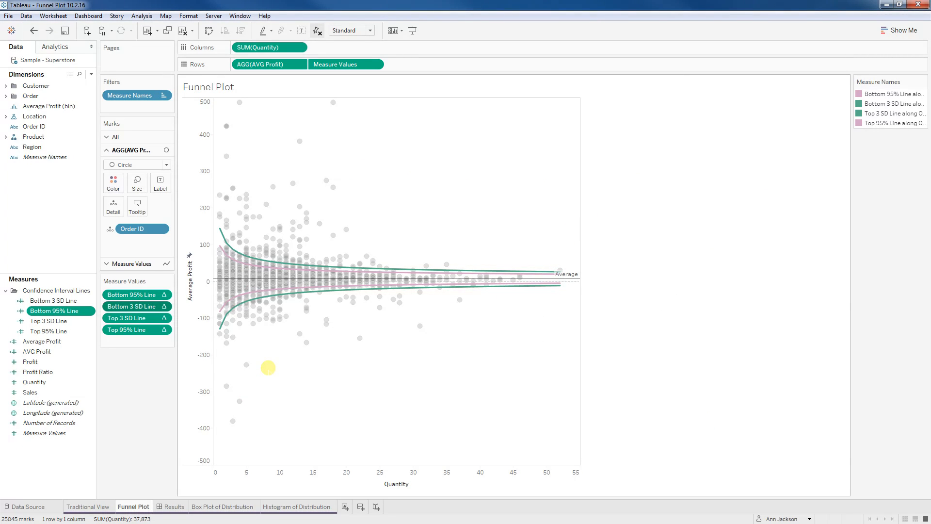
pyautogui.moveTo(245, 366)
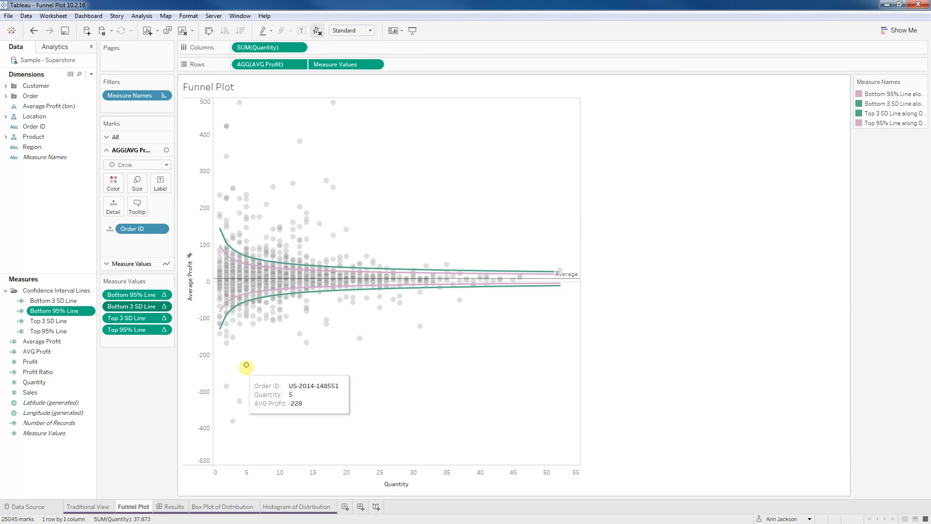
pyautogui.moveTo(219, 271)
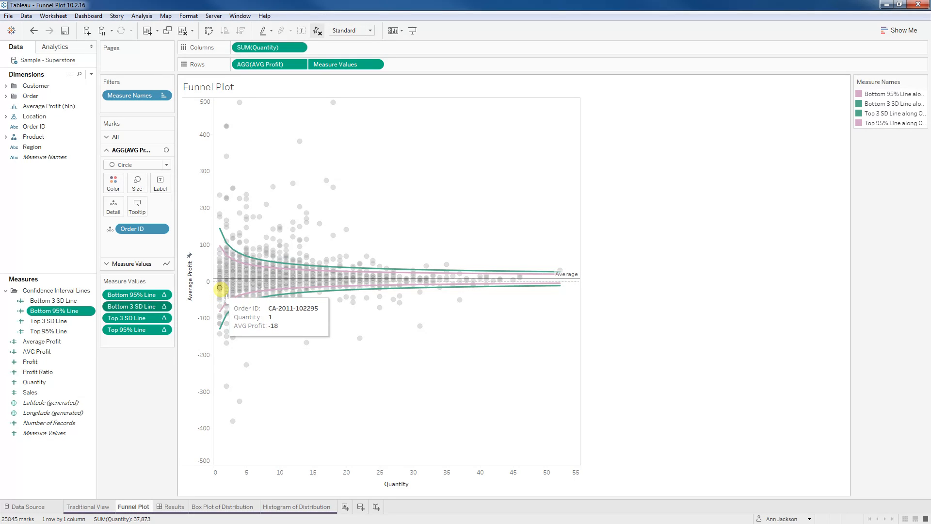
pyautogui.moveTo(219, 290)
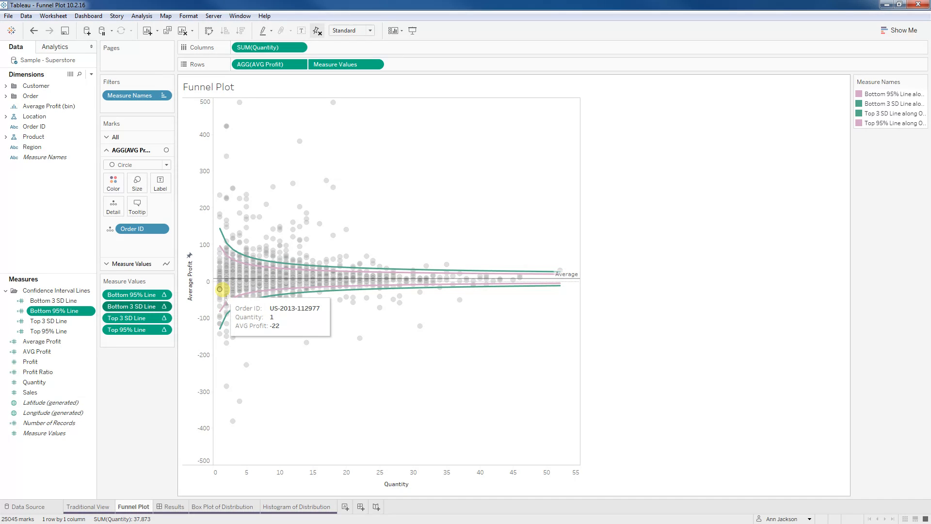
pyautogui.moveTo(225, 224)
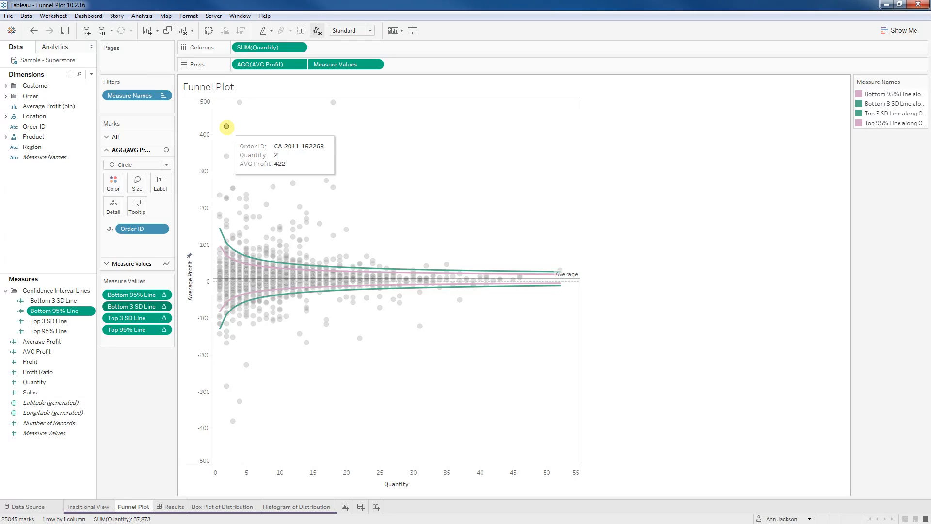
pyautogui.moveTo(219, 288)
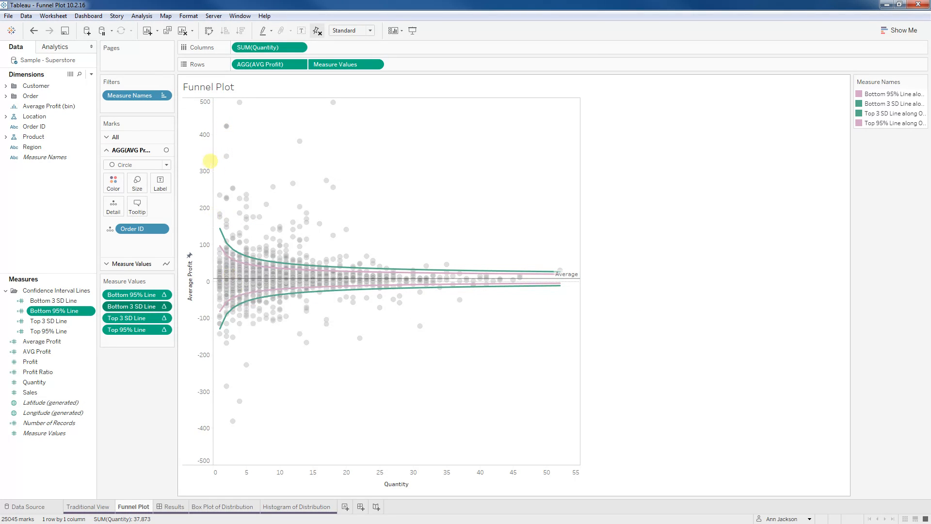
pyautogui.moveTo(225, 125)
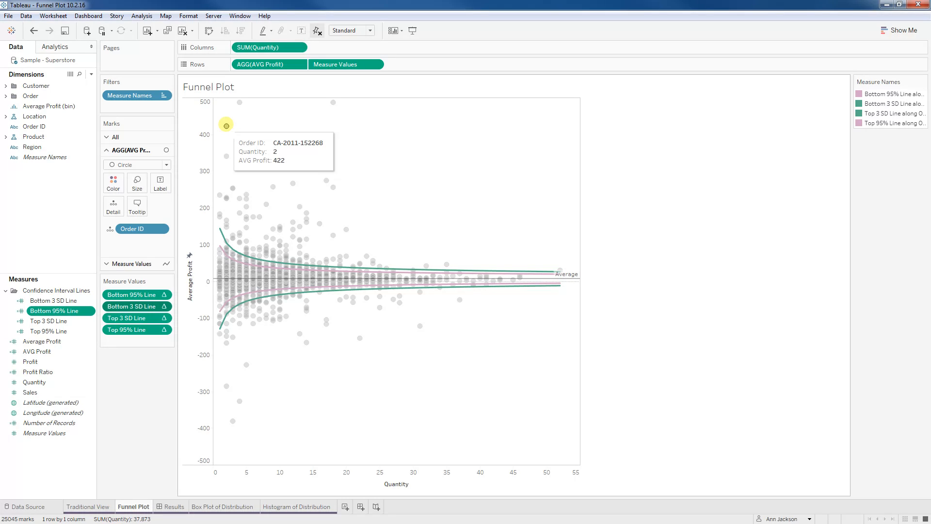
pyautogui.moveTo(419, 325)
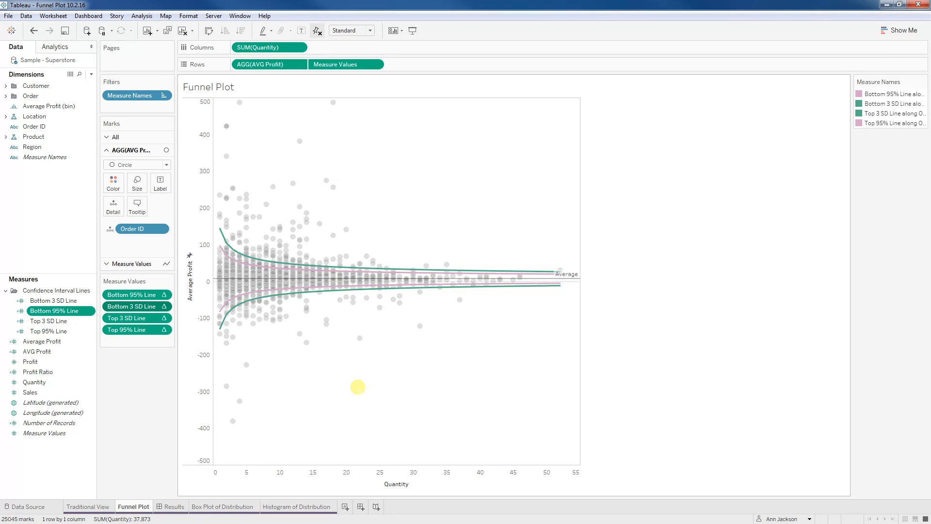
# Switch to the Results dashboard with funnel plot, histogram and box plot
pyautogui.click(174, 506)
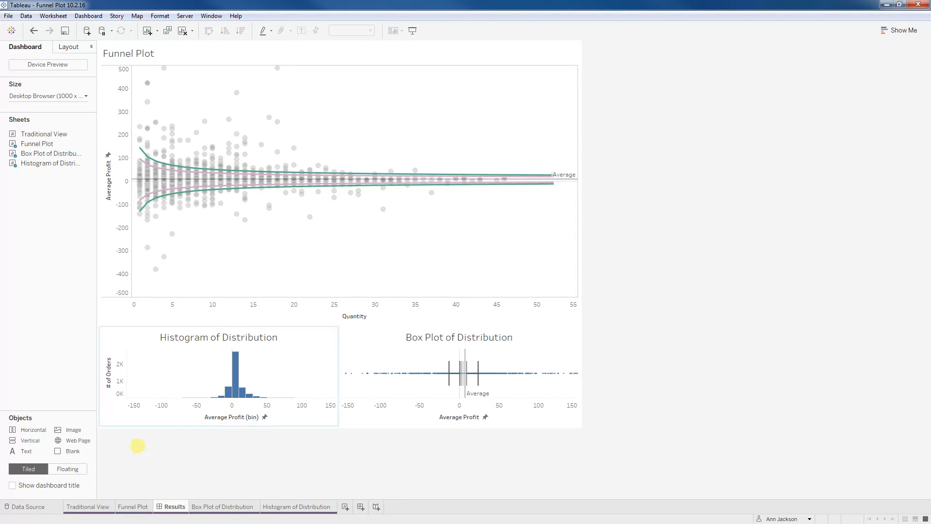
pyautogui.moveTo(257, 392)
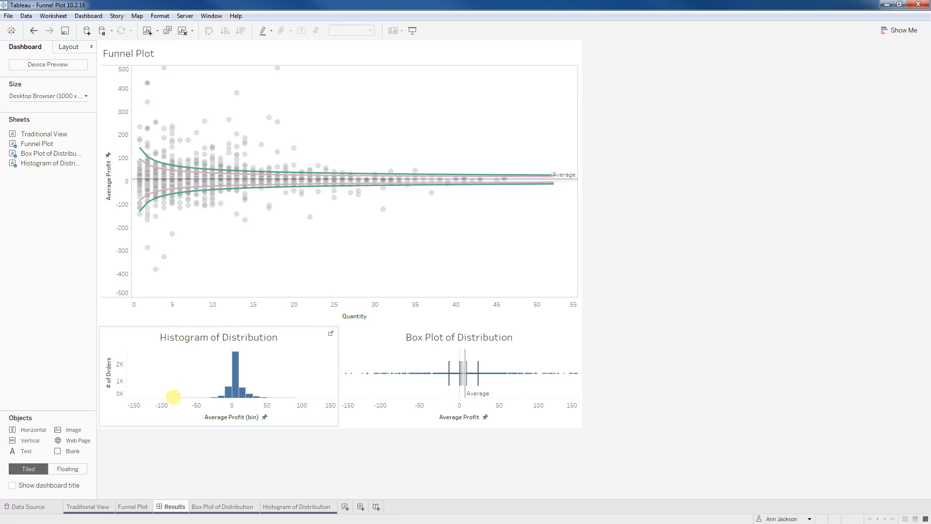
pyautogui.moveTo(329, 407)
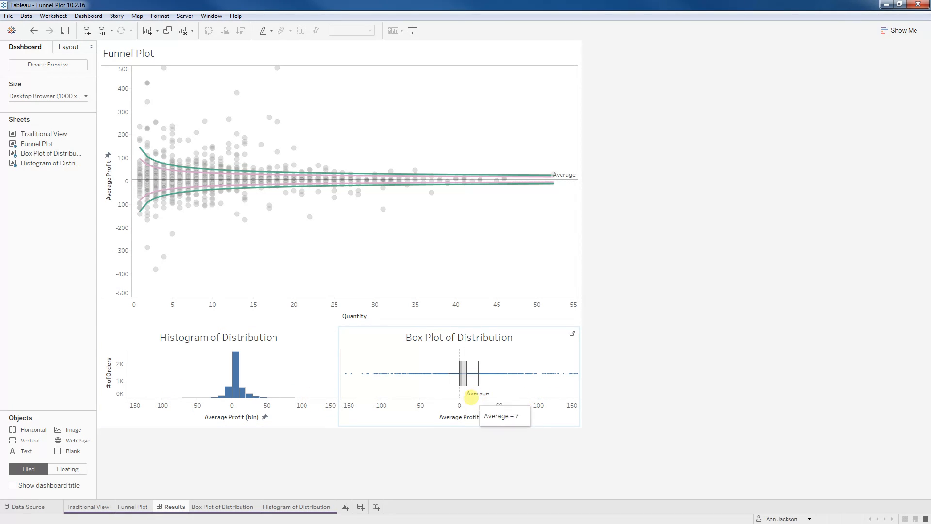
pyautogui.moveTo(458, 379)
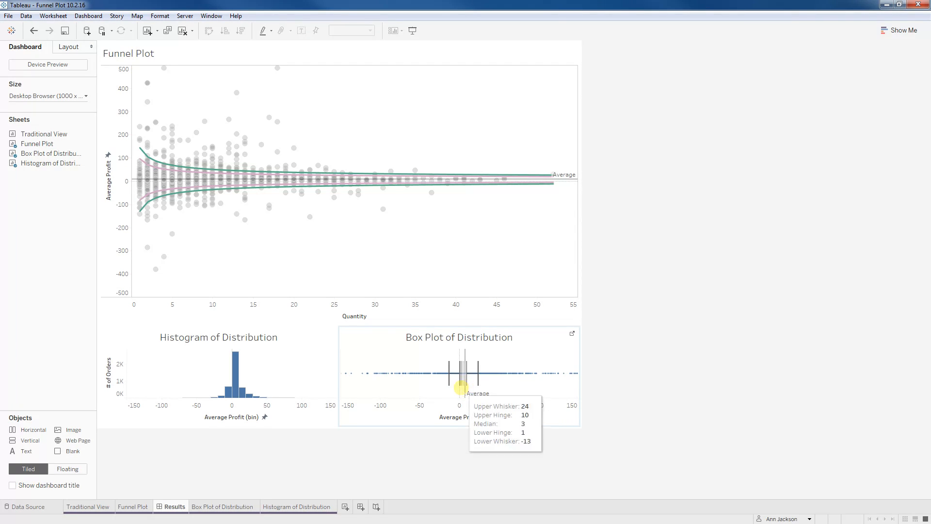
pyautogui.moveTo(446, 382)
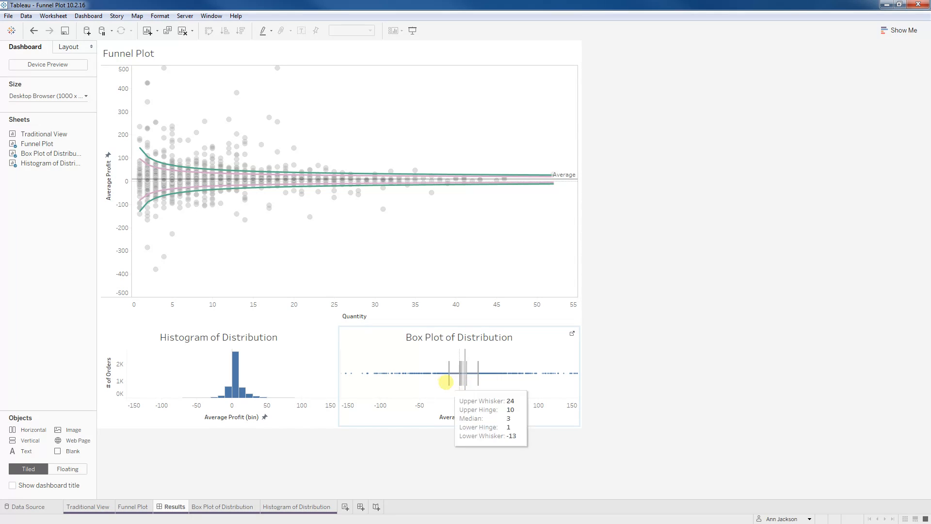